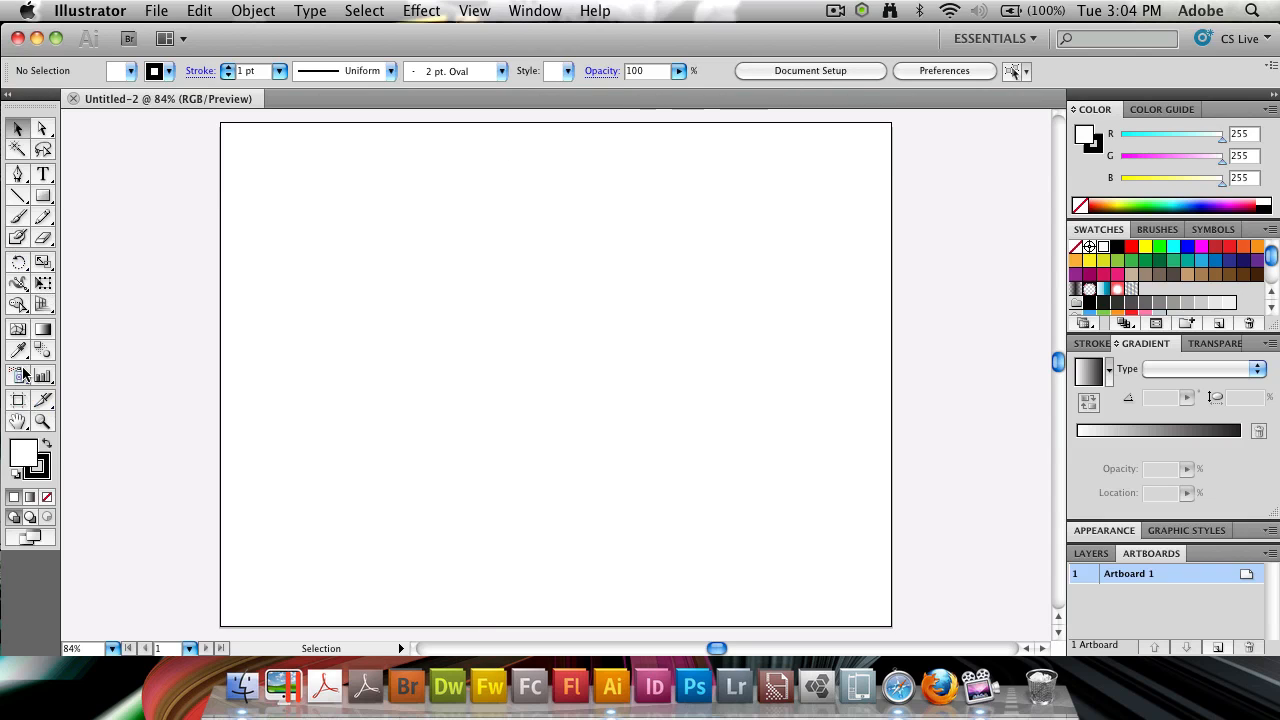
mouse_move(17, 376)
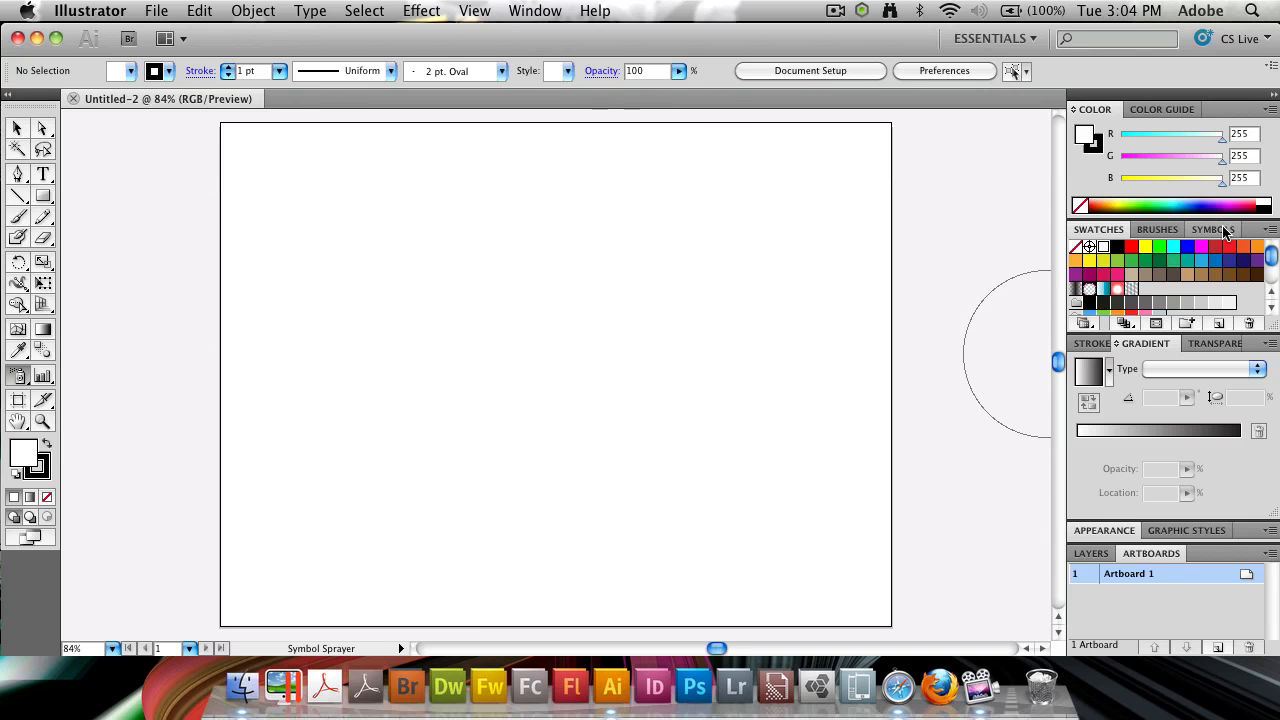
- Show the Symbols panel and drag it out as a floating panel beside the artboard
left_click(1220, 230)
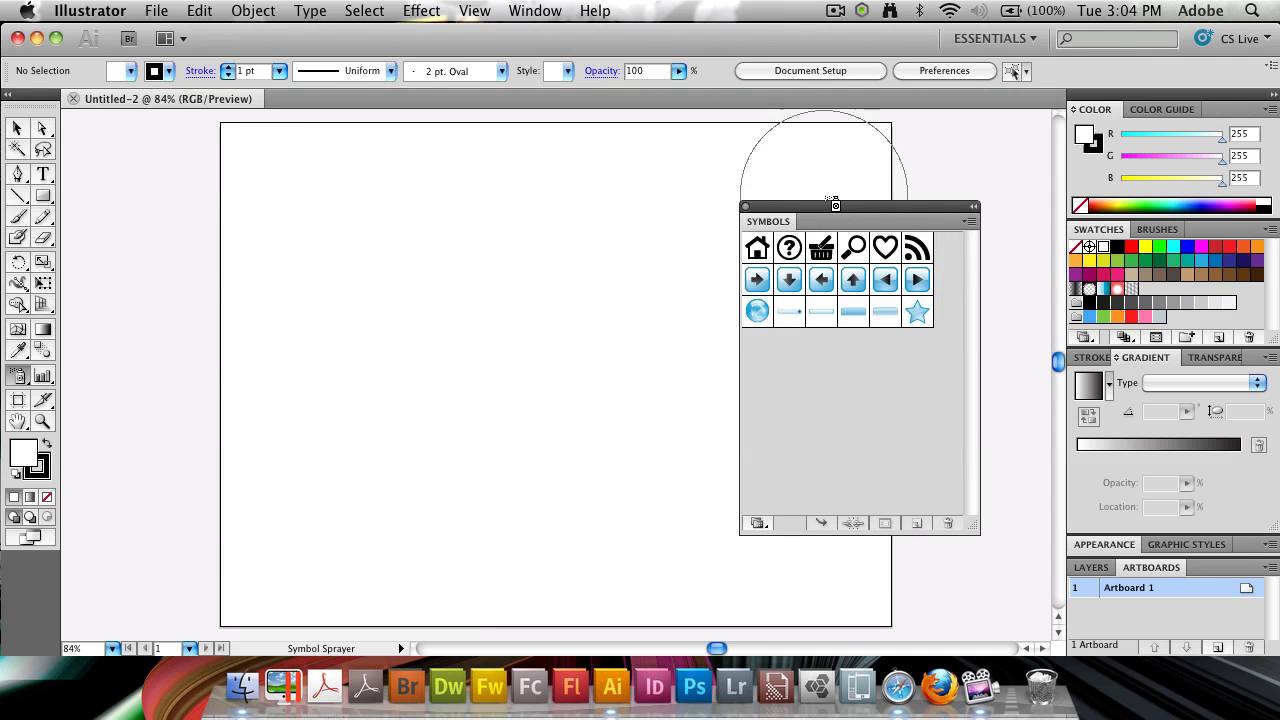
left_click_drag(835, 205, 883, 197)
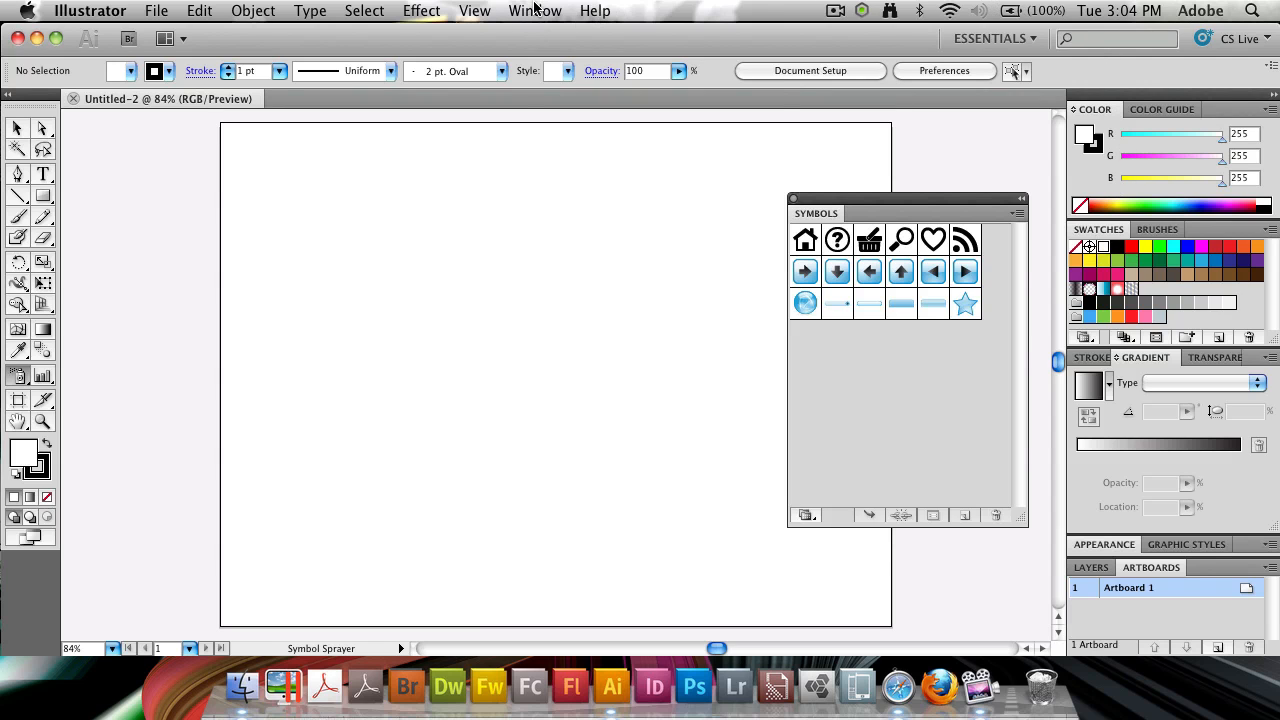
- Open the Window menu to reach Symbol Libraries > Nature
left_click(533, 11)
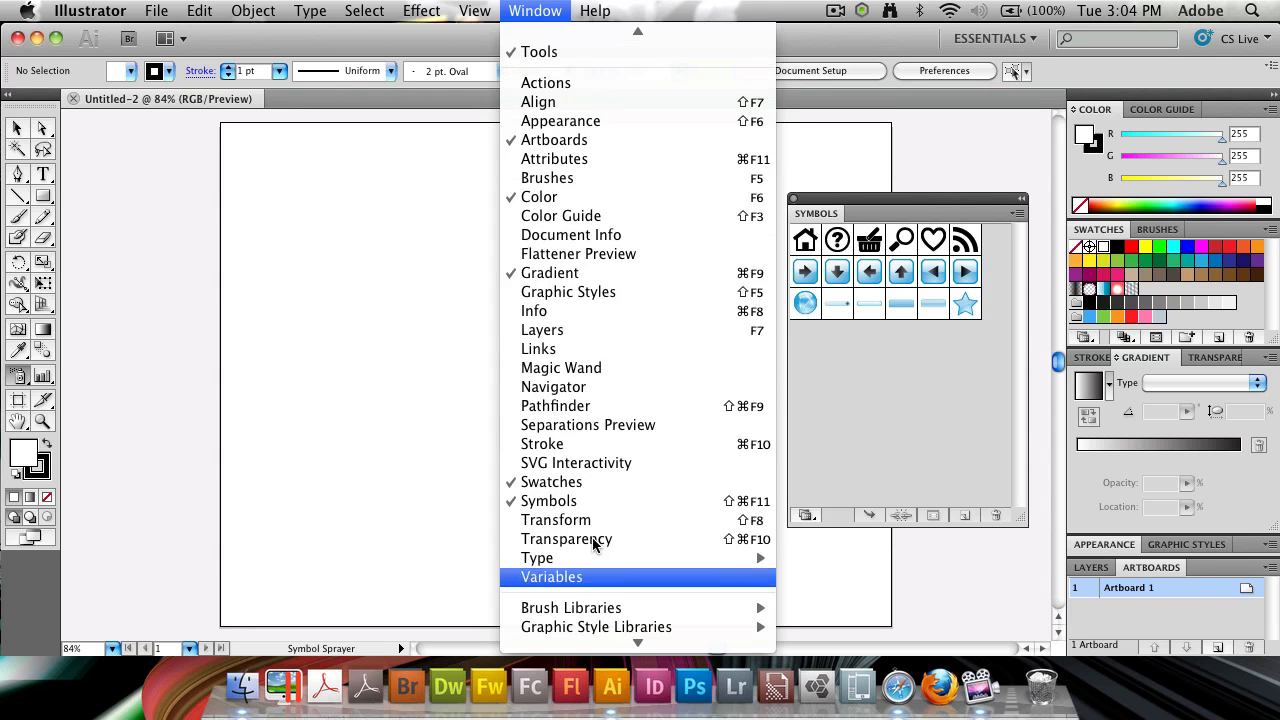
mouse_move(840, 513)
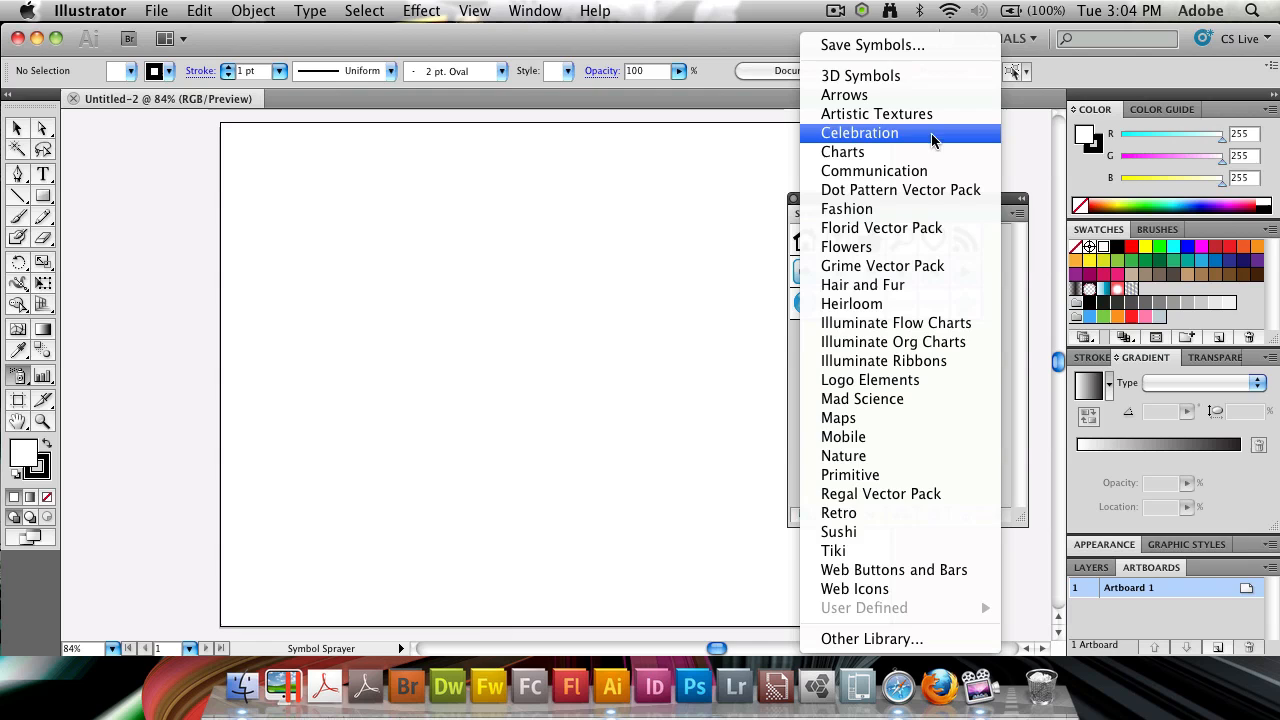
mouse_move(887, 368)
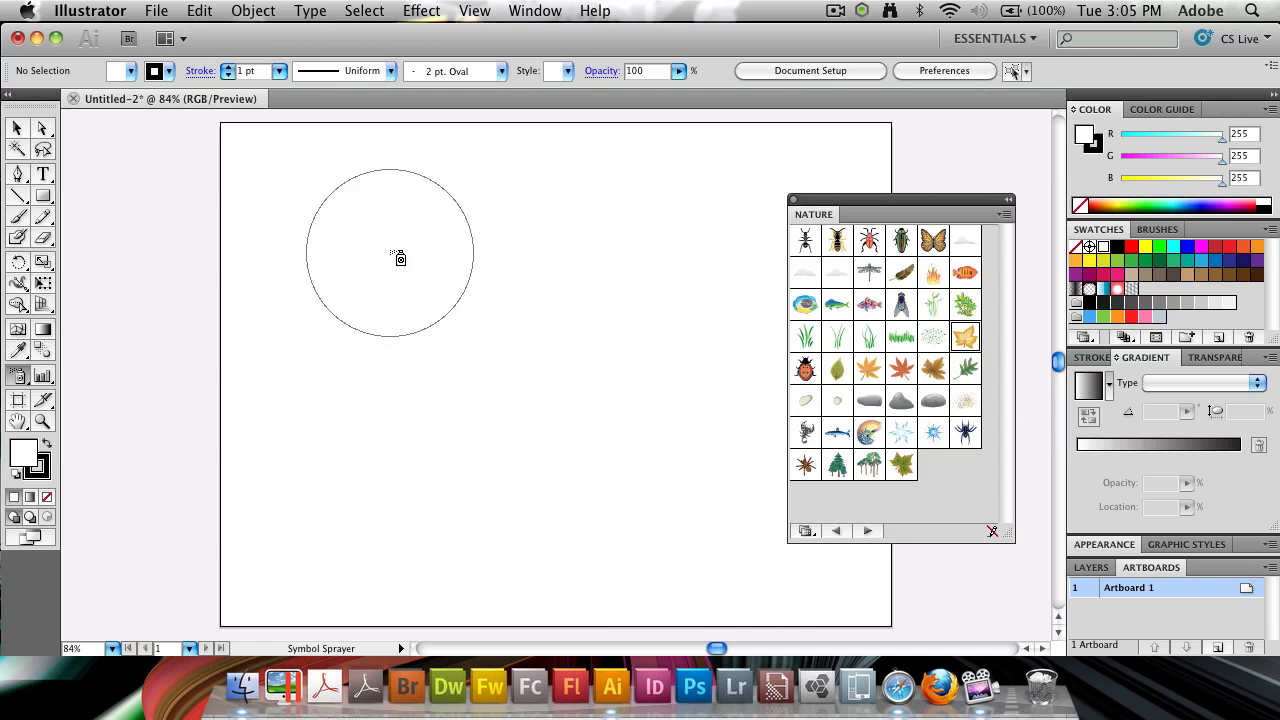
- Spray golden maple leaf symbols in one sweep across the artboard
left_click_drag(400, 260, 685, 245)
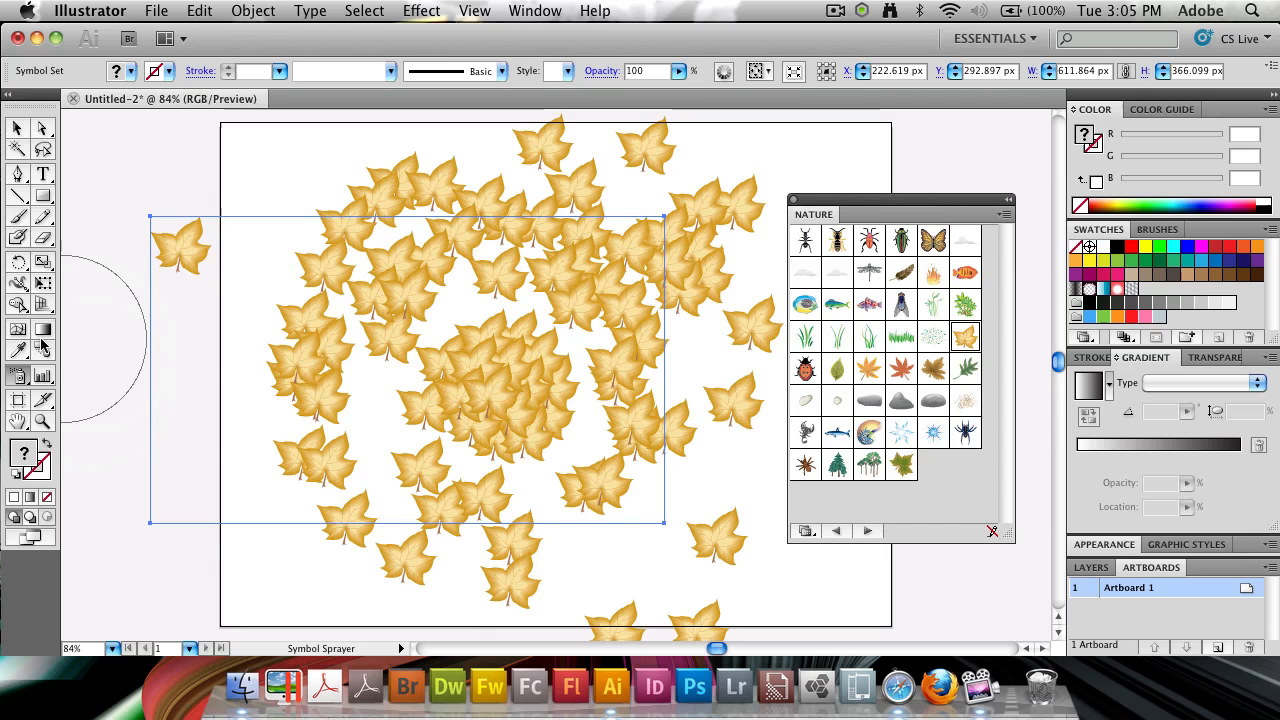
mouse_move(16, 396)
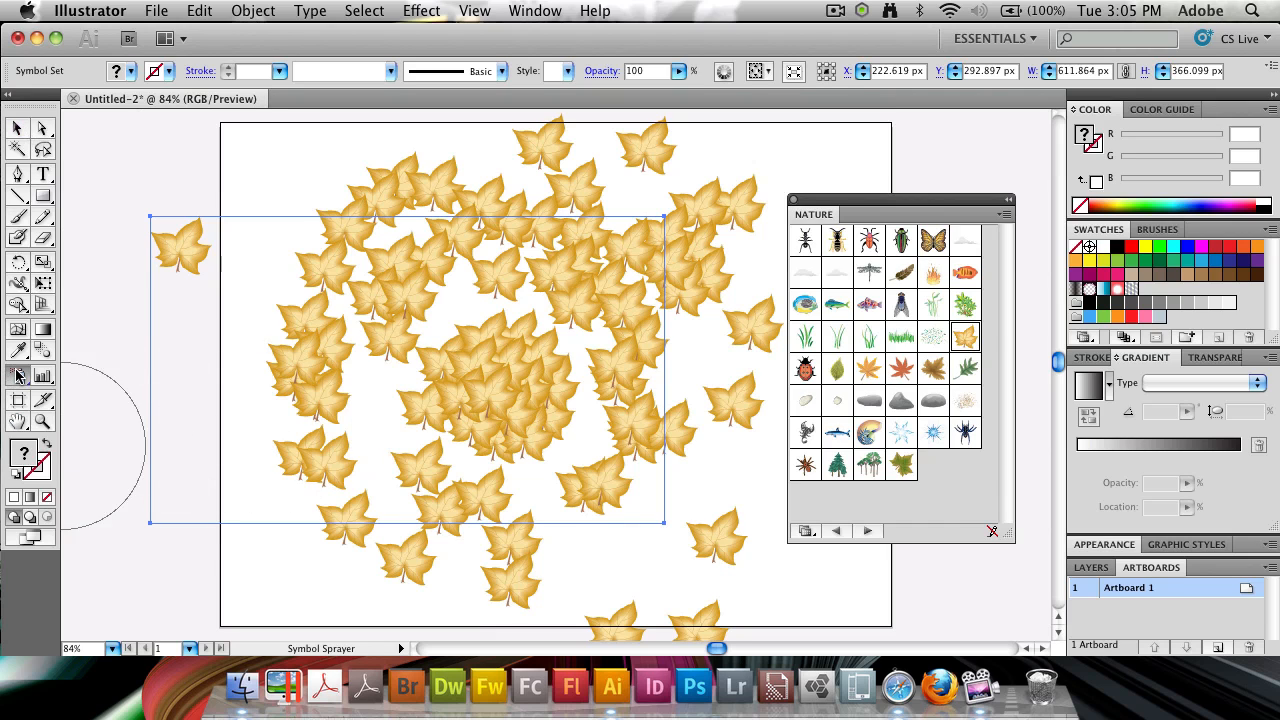
left_click(16, 376)
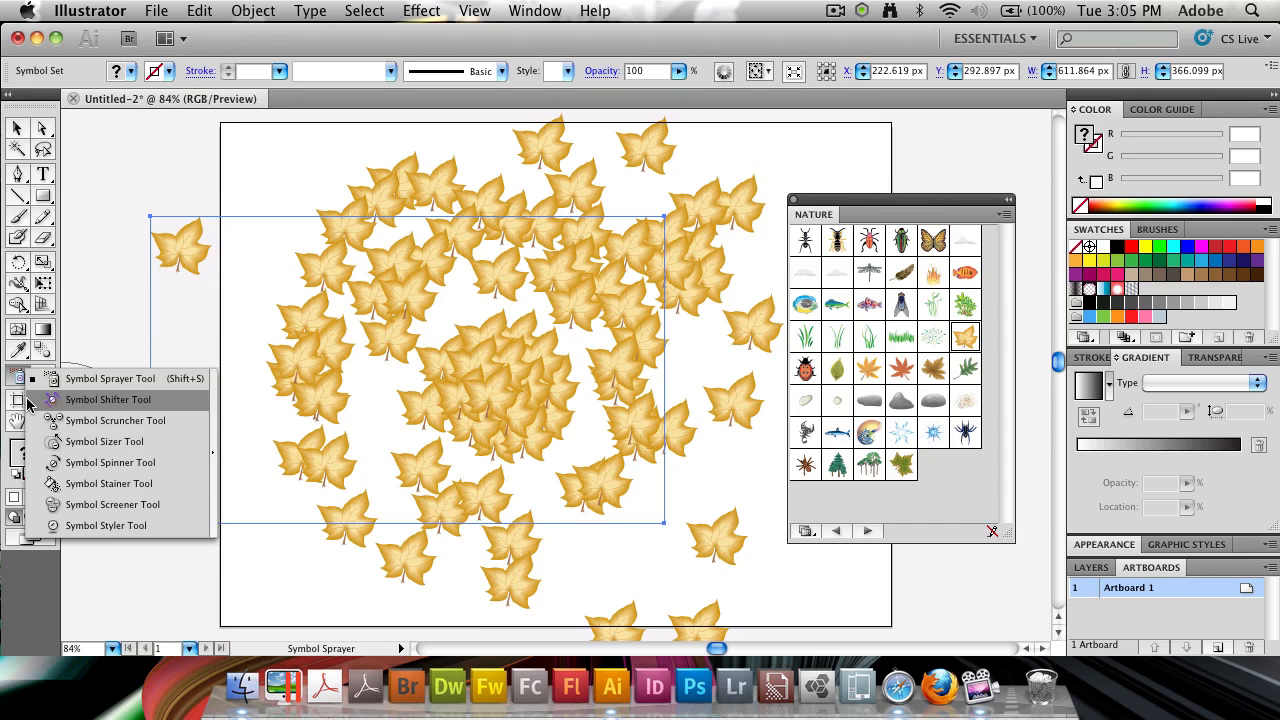
mouse_move(104, 441)
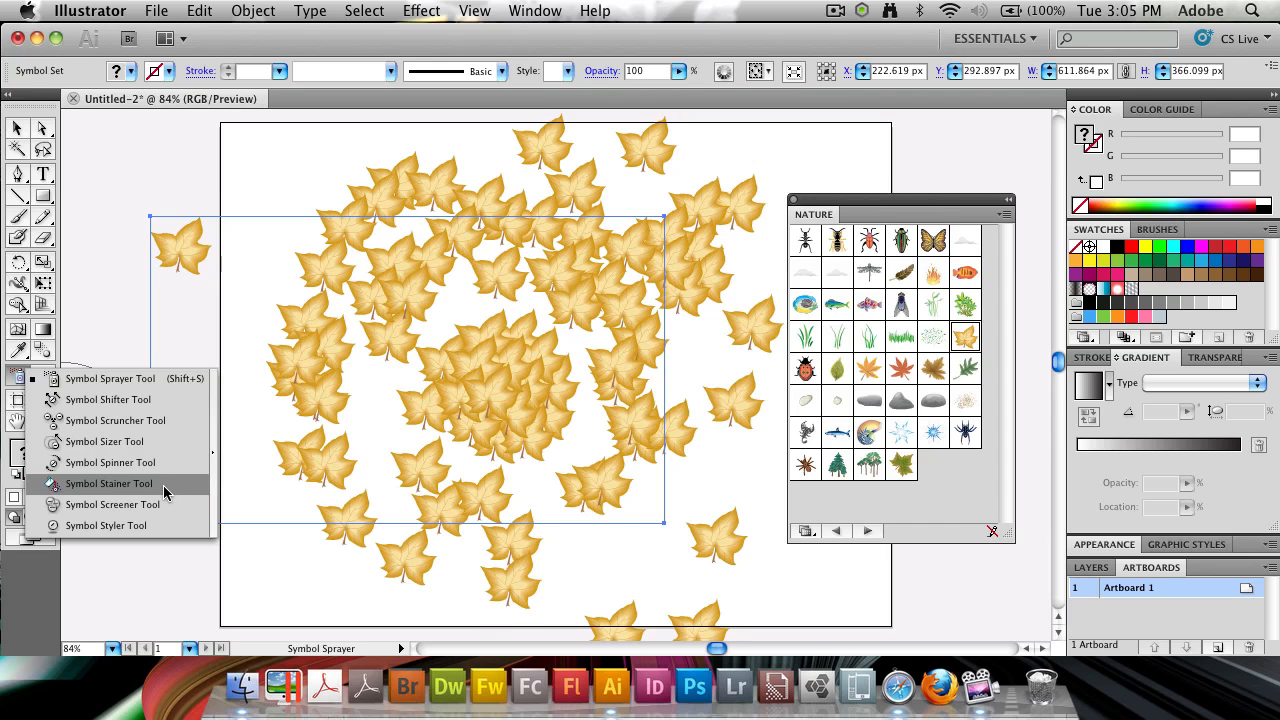
mouse_move(112, 504)
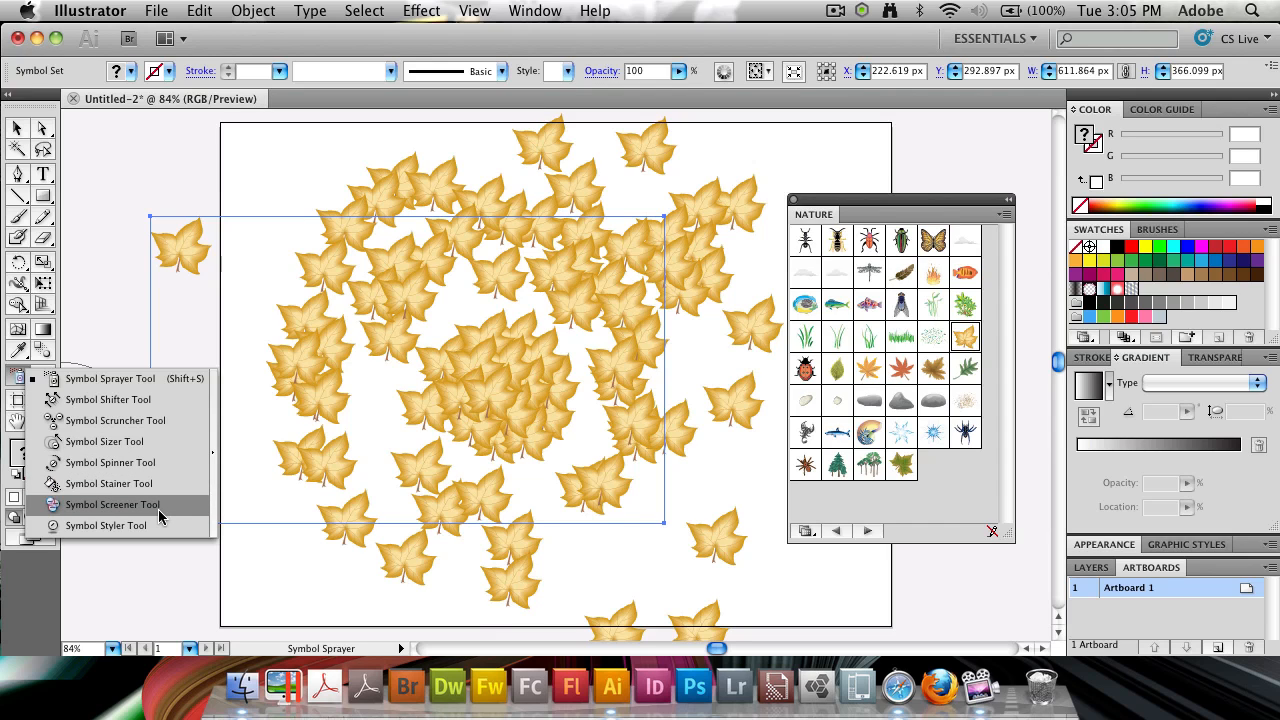
mouse_move(135, 526)
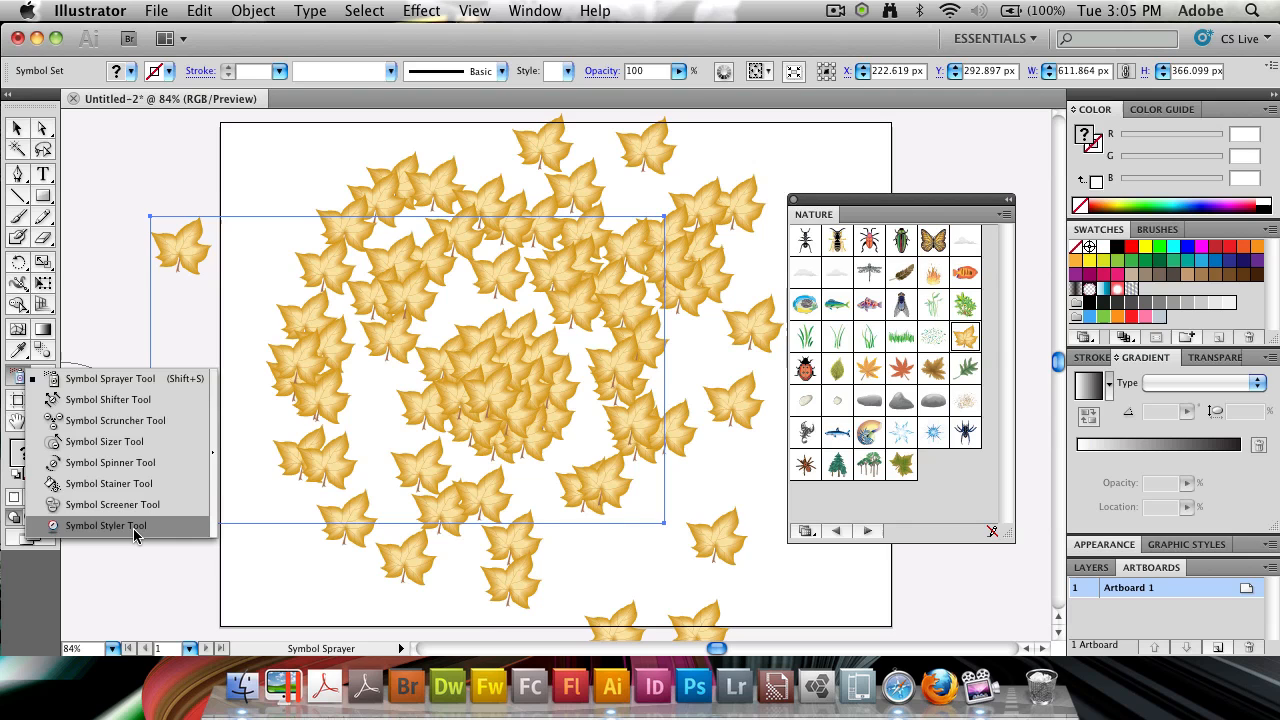
mouse_move(108, 399)
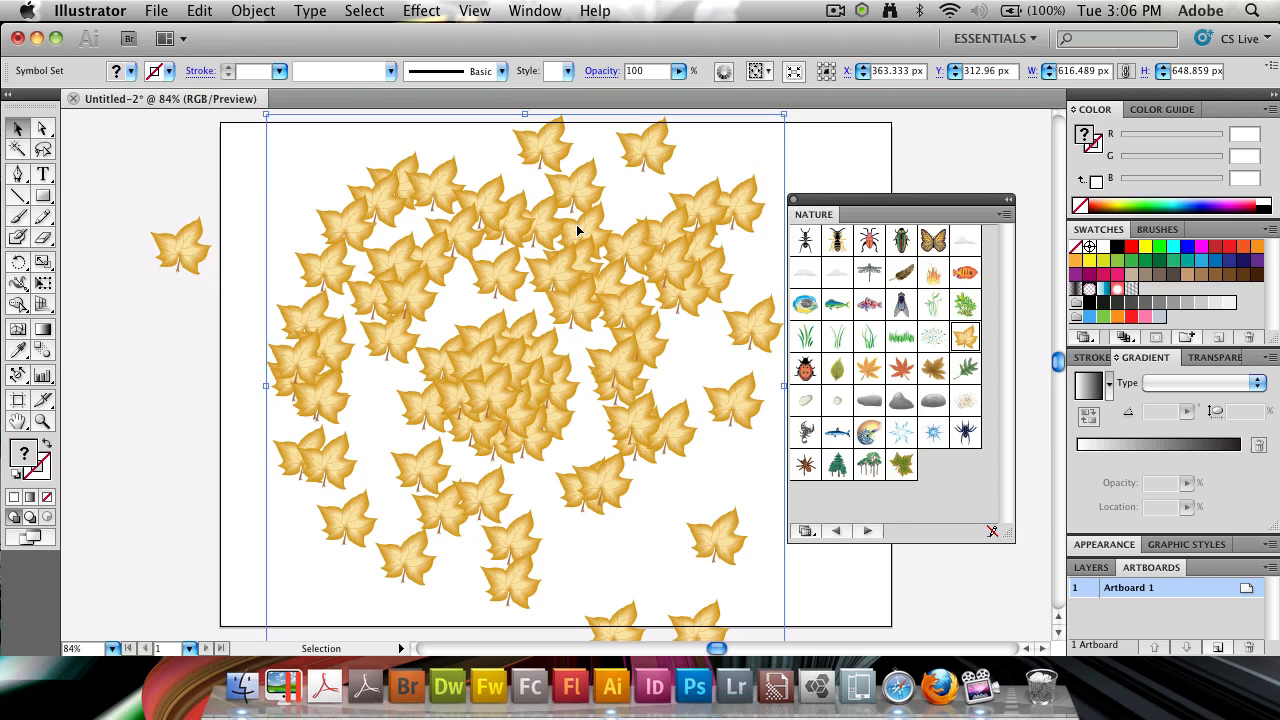
- Shift leaves out of the cluster's lower left and middle, then pick the Symbol Sizer
left_click(285, 208)
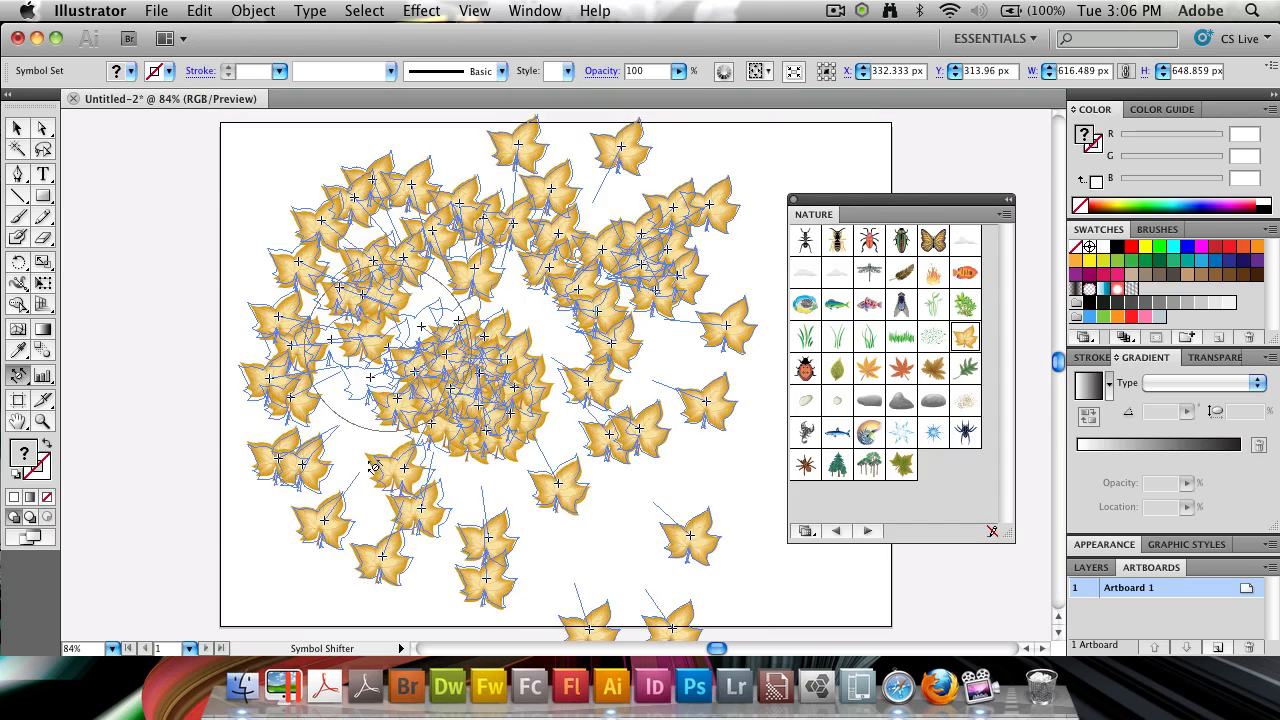
left_click_drag(375, 470, 570, 250)
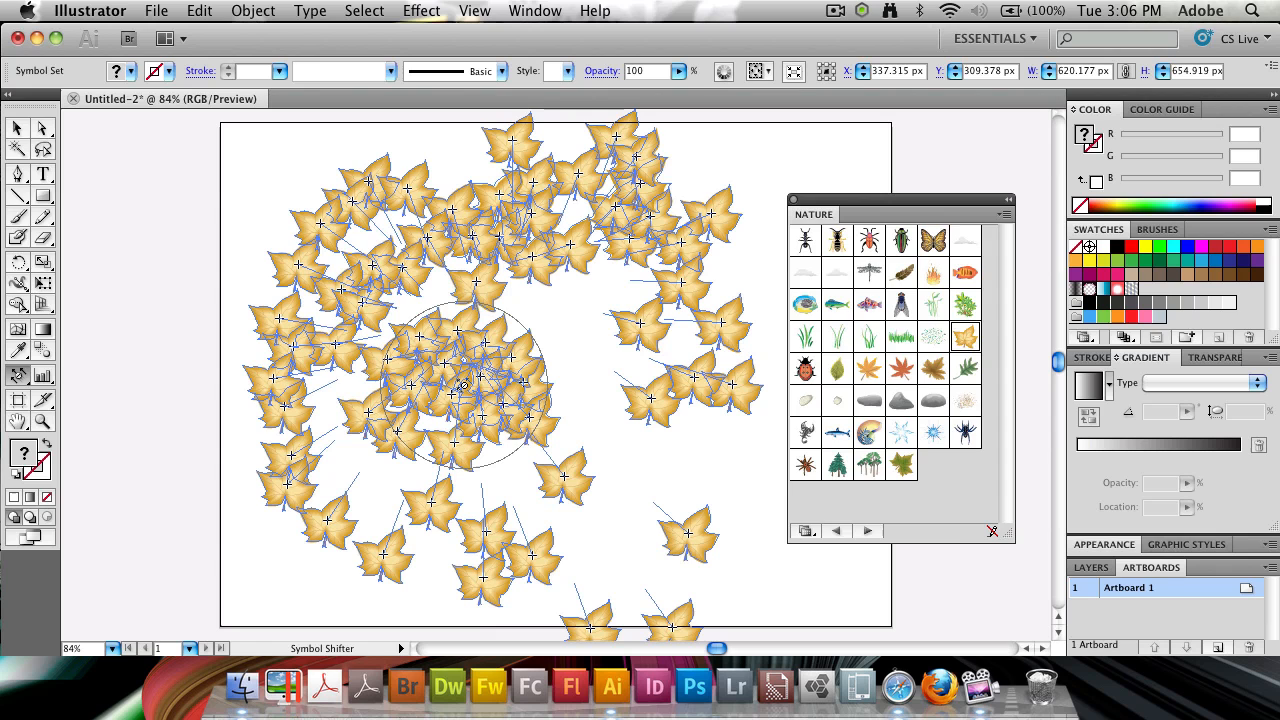
left_click_drag(460, 385, 580, 365)
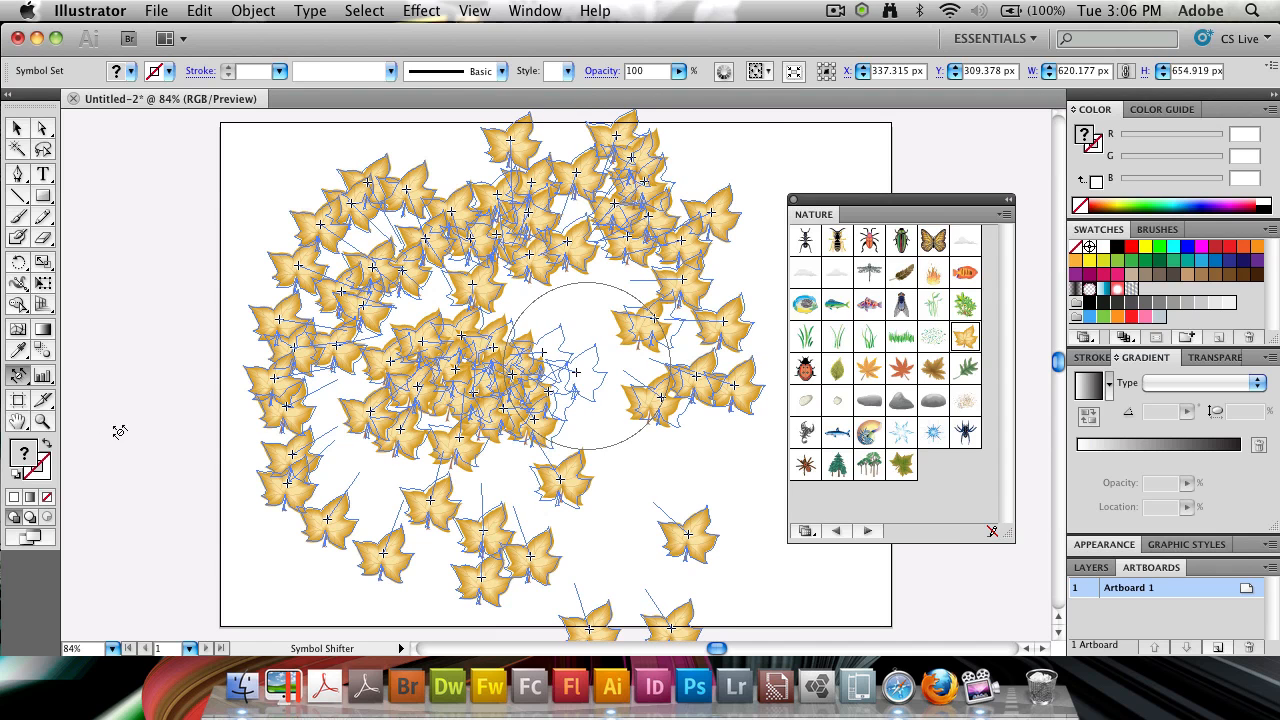
left_click(18, 375)
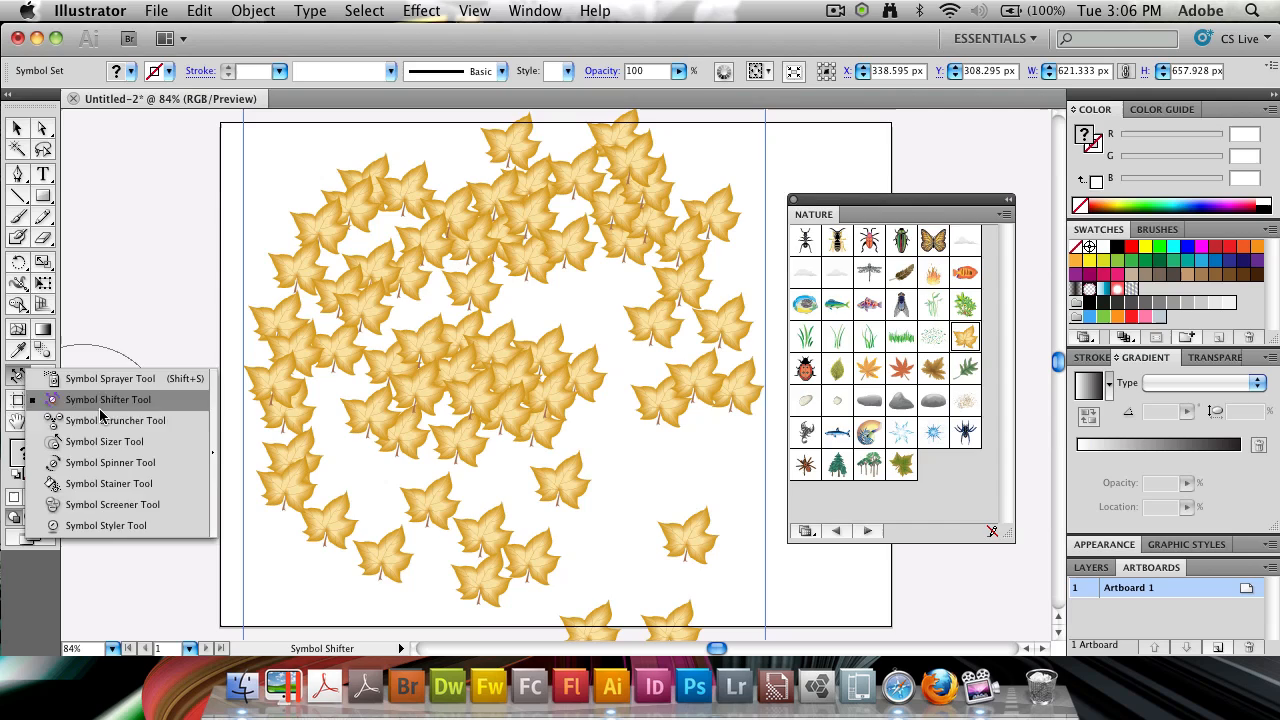
left_click(114, 420)
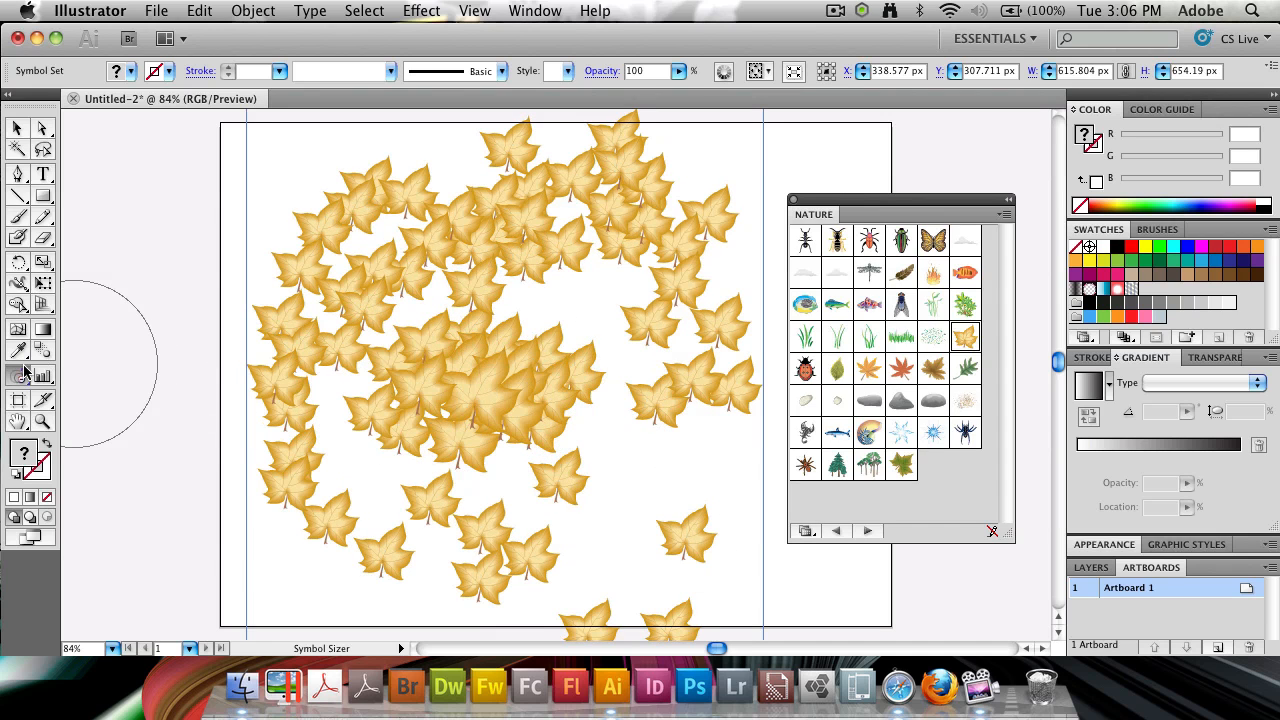
mouse_move(18, 372)
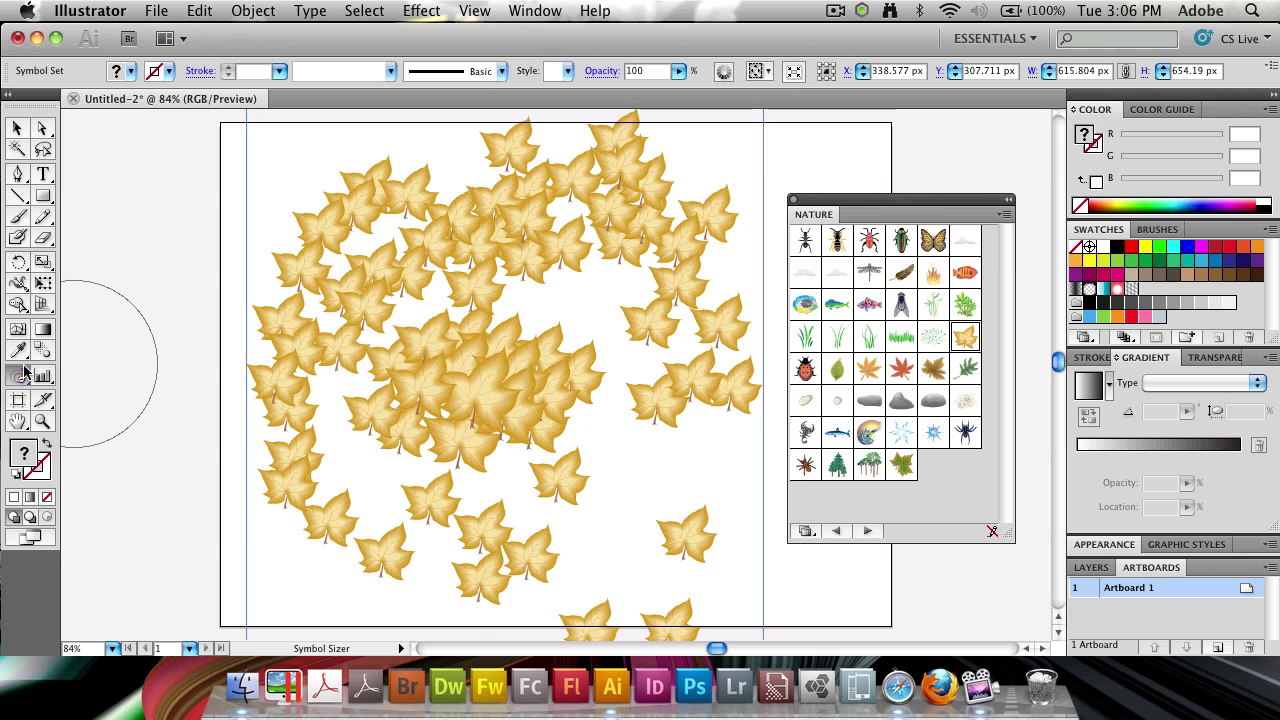
- Spin leaf groups in the middle, right side and top of the swirl with the Symbol Spinner
left_click(17, 376)
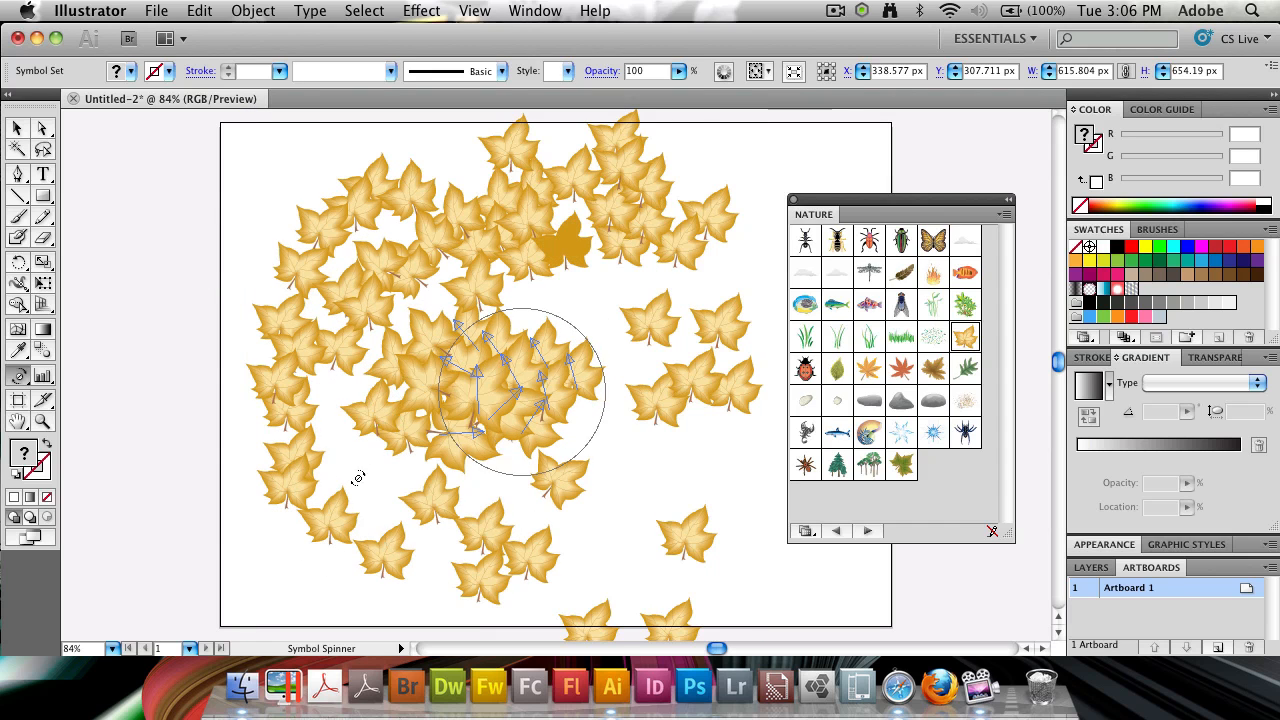
left_click_drag(515, 390, 625, 335)
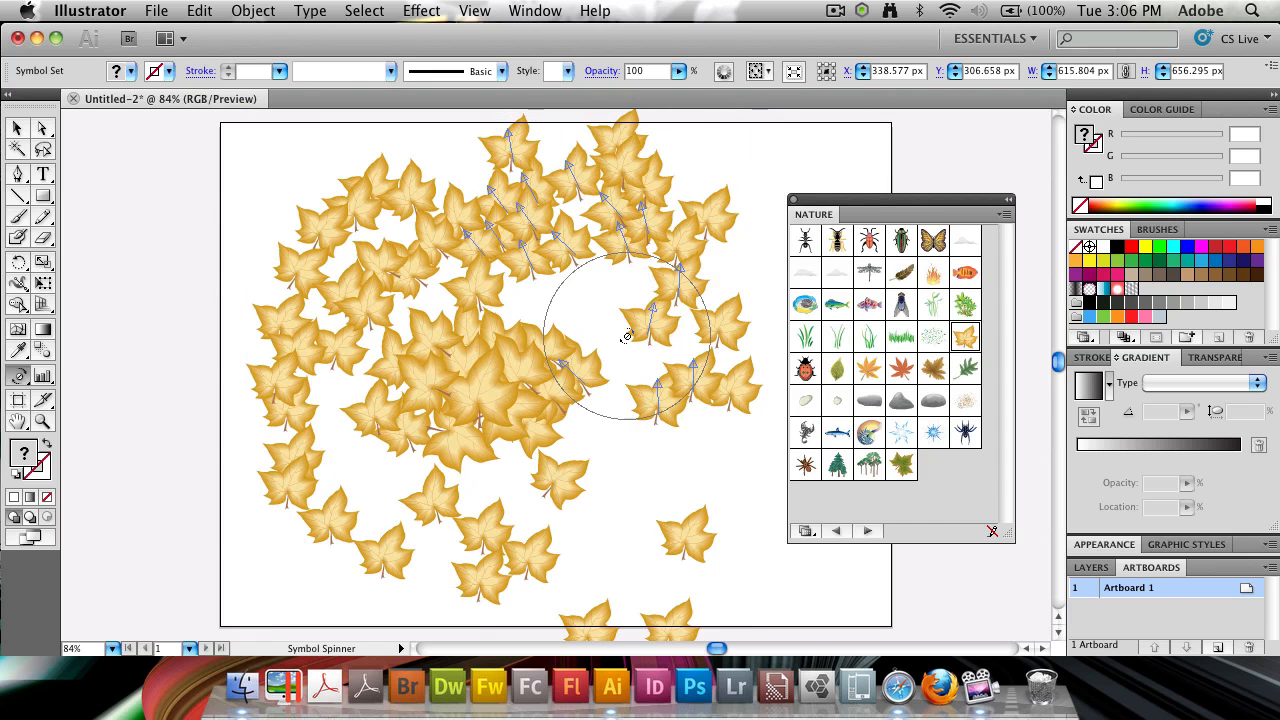
left_click_drag(625, 335, 432, 260)
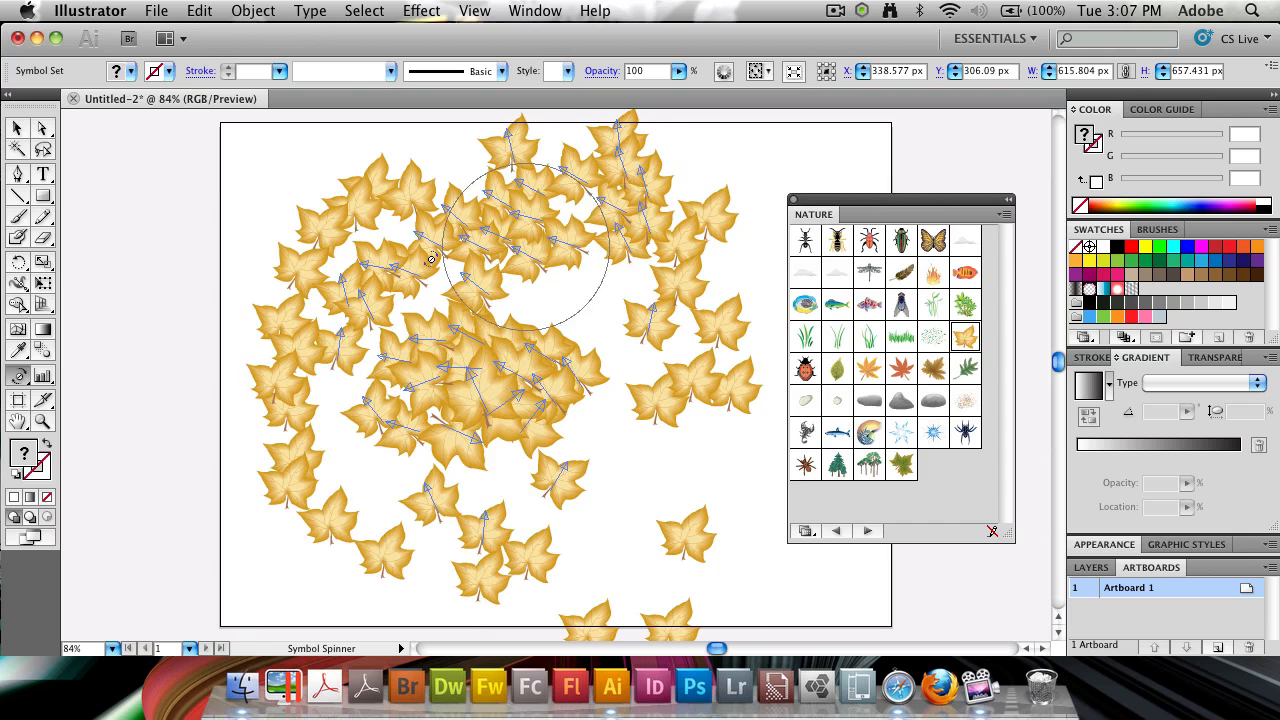
left_click_drag(432, 260, 396, 349)
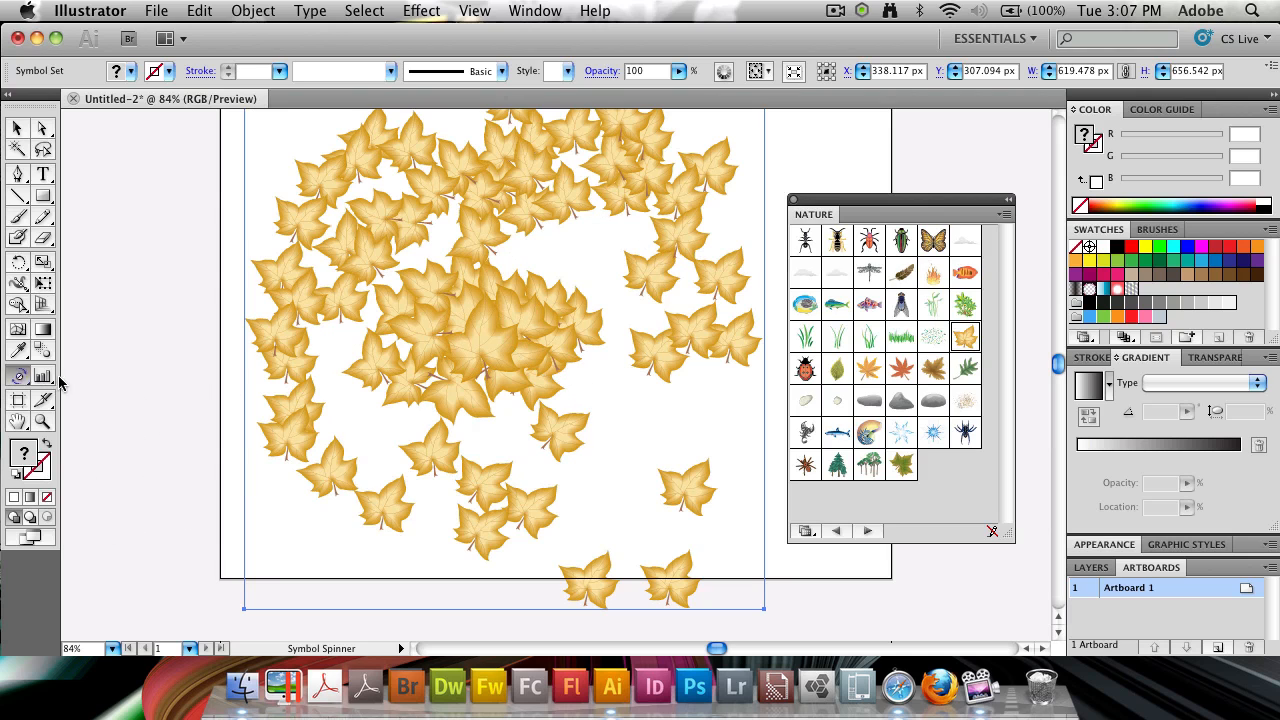
- Fade leaves across the left and middle of the swirl with the Symbol Screener
left_click(16, 376)
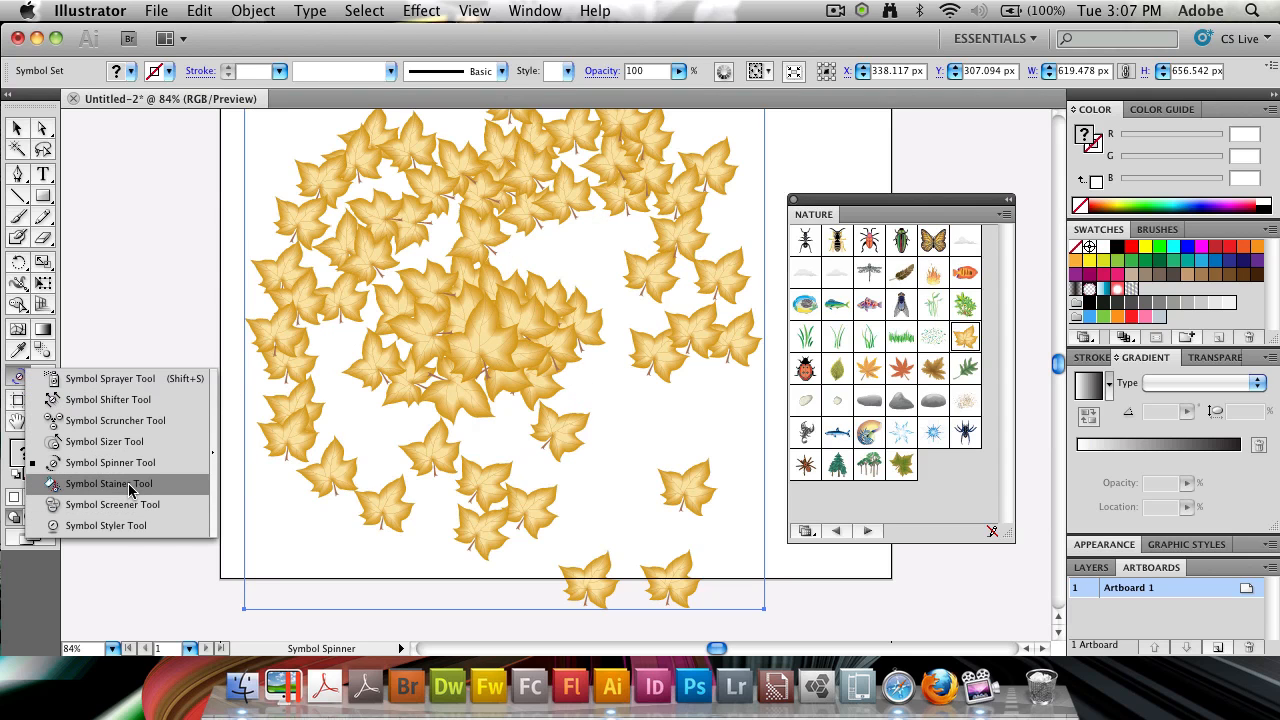
left_click(113, 504)
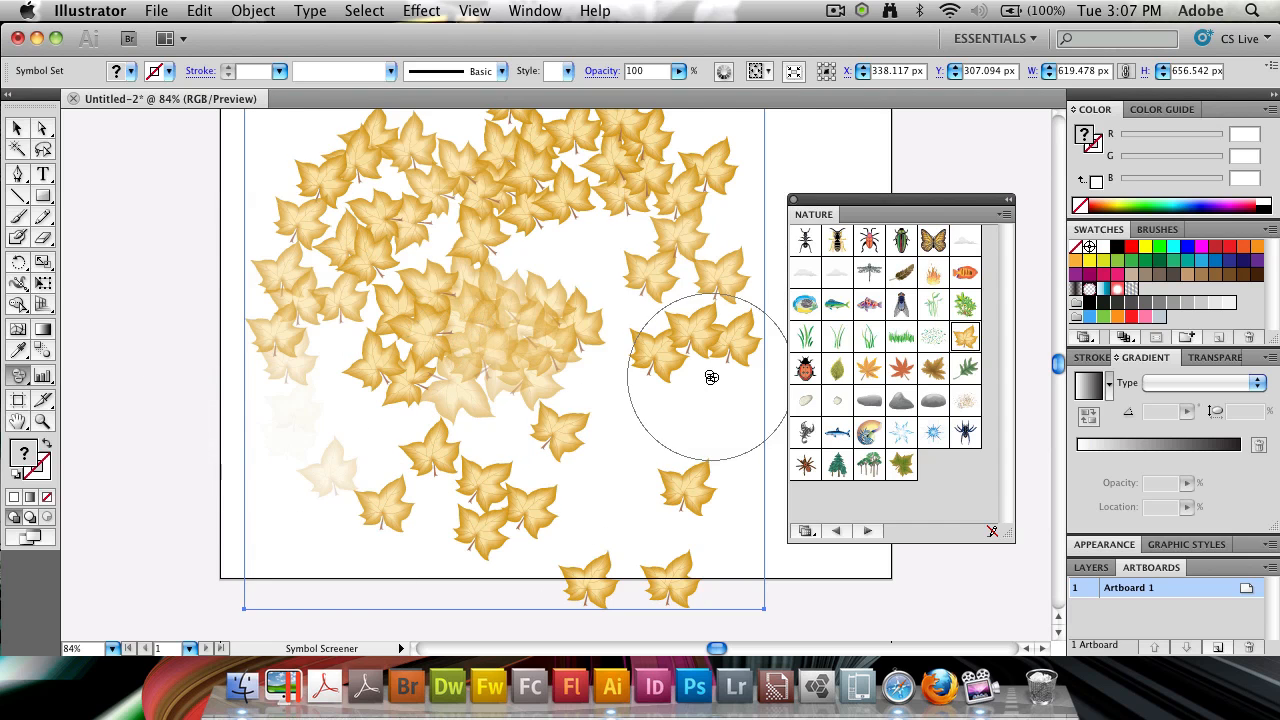
left_click_drag(712, 377, 613, 227)
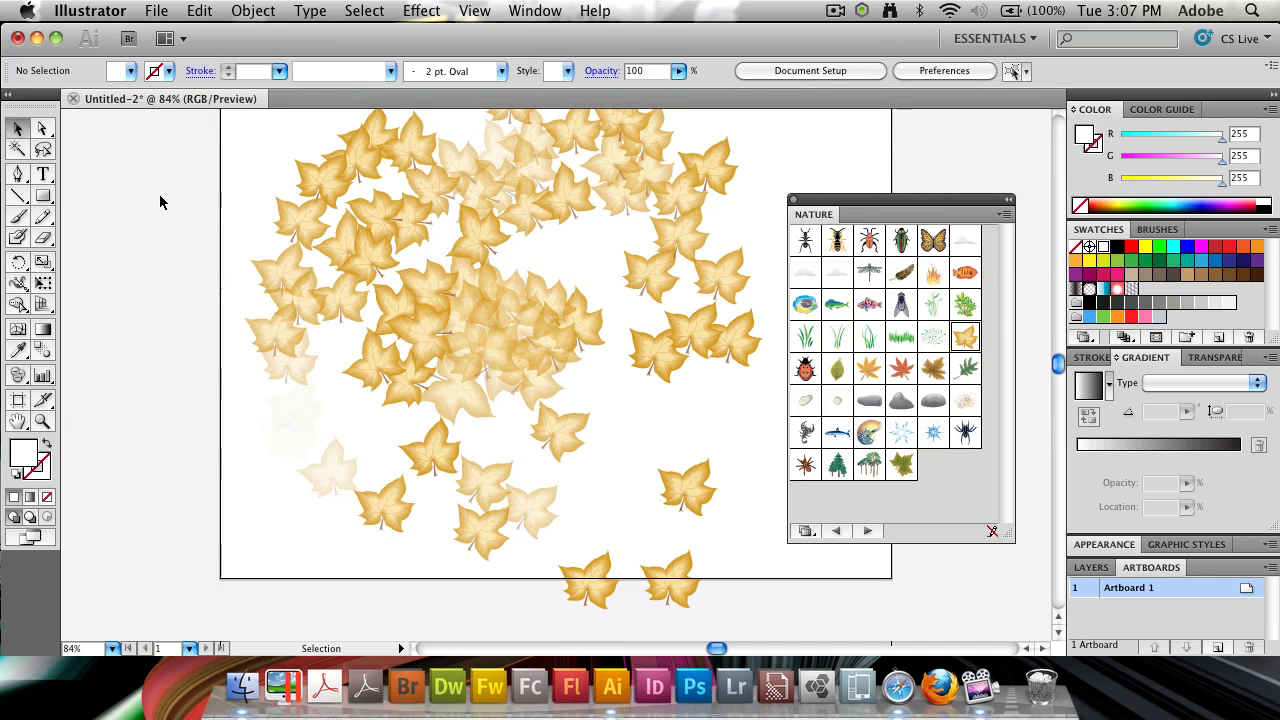
mouse_move(653, 269)
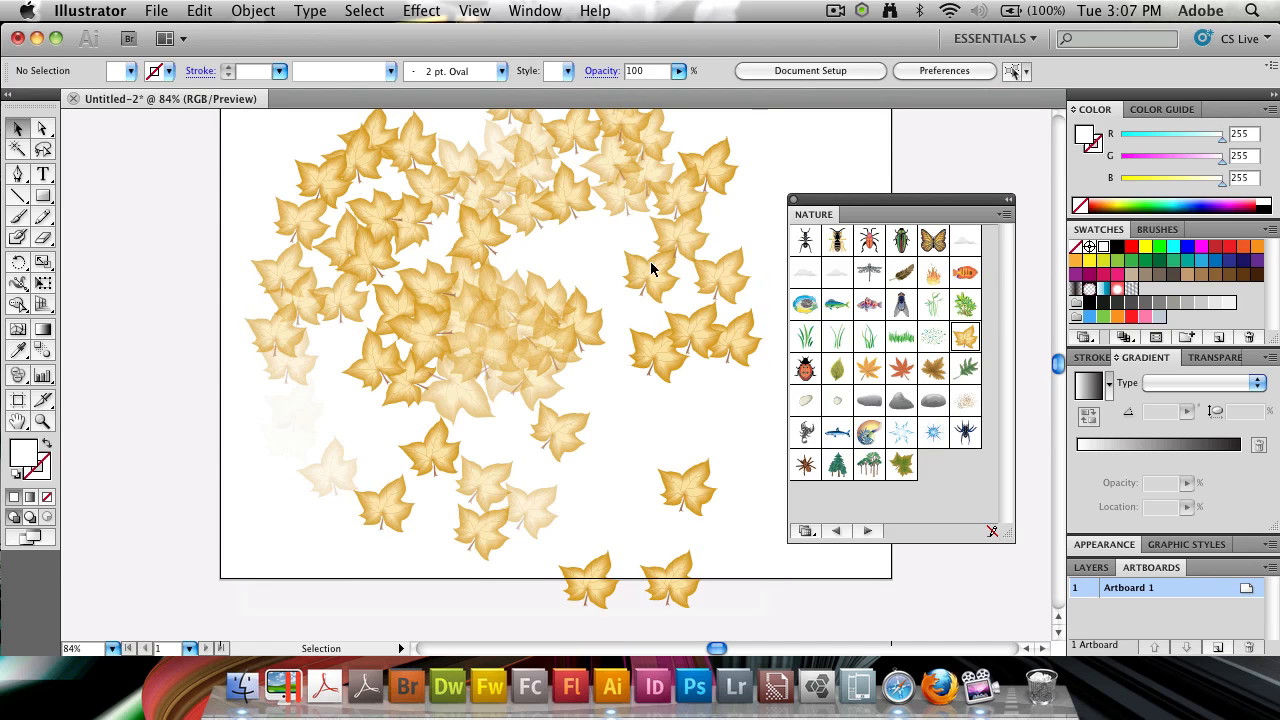